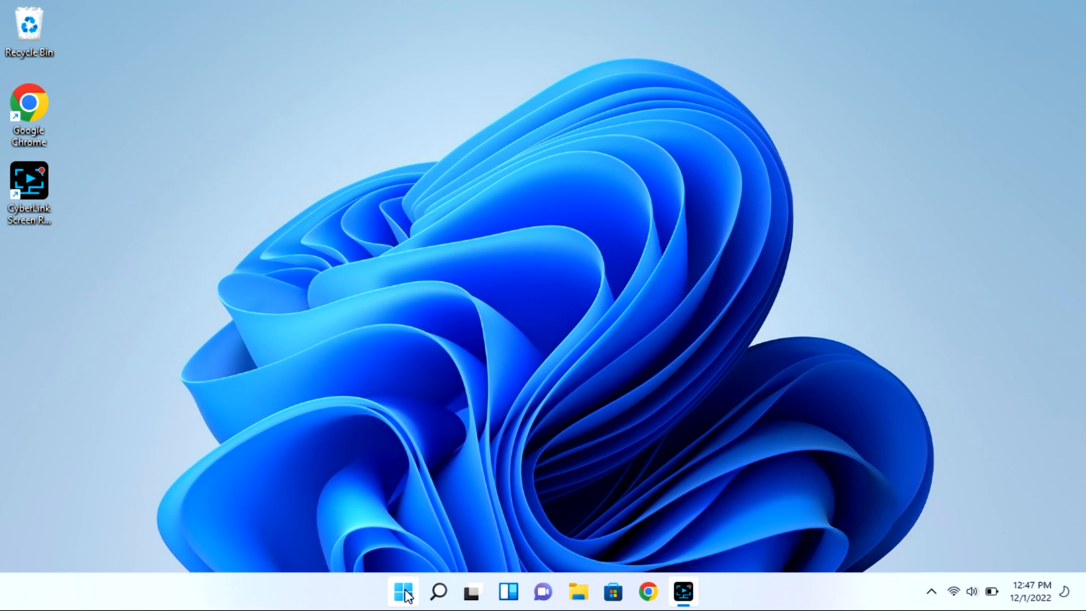
# Step: Launch Settings from the Start menu's pinned apps
pyautogui.click(403, 592)
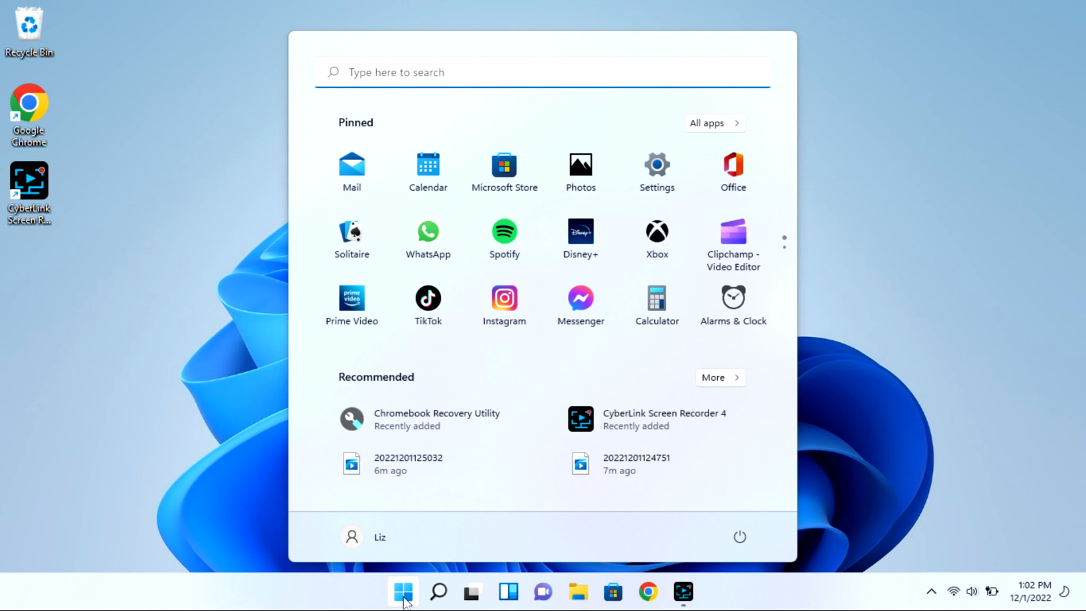
pyautogui.moveTo(656, 170)
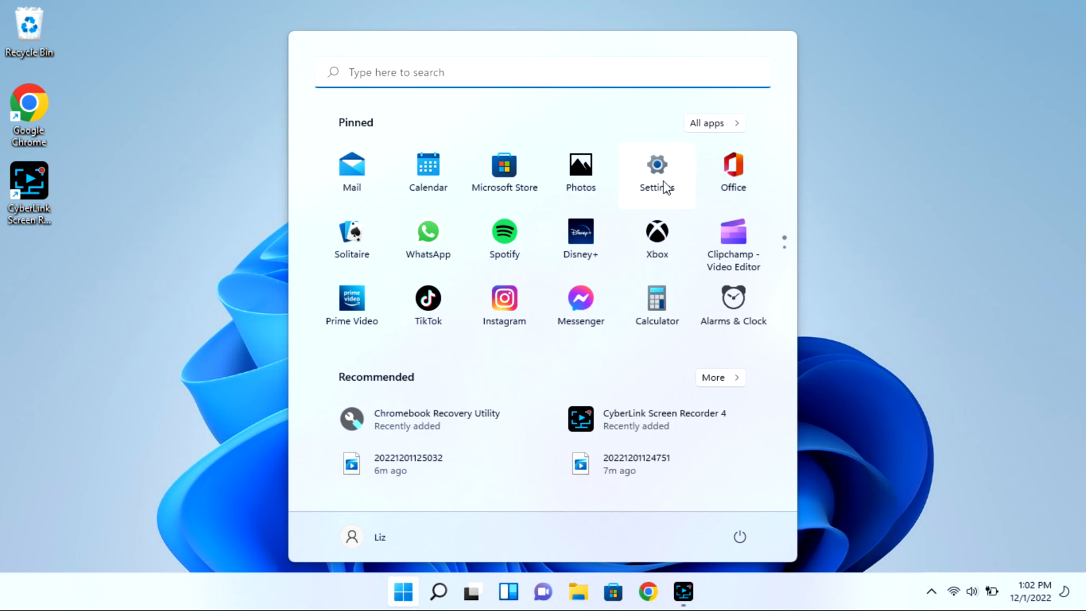
pyautogui.click(655, 171)
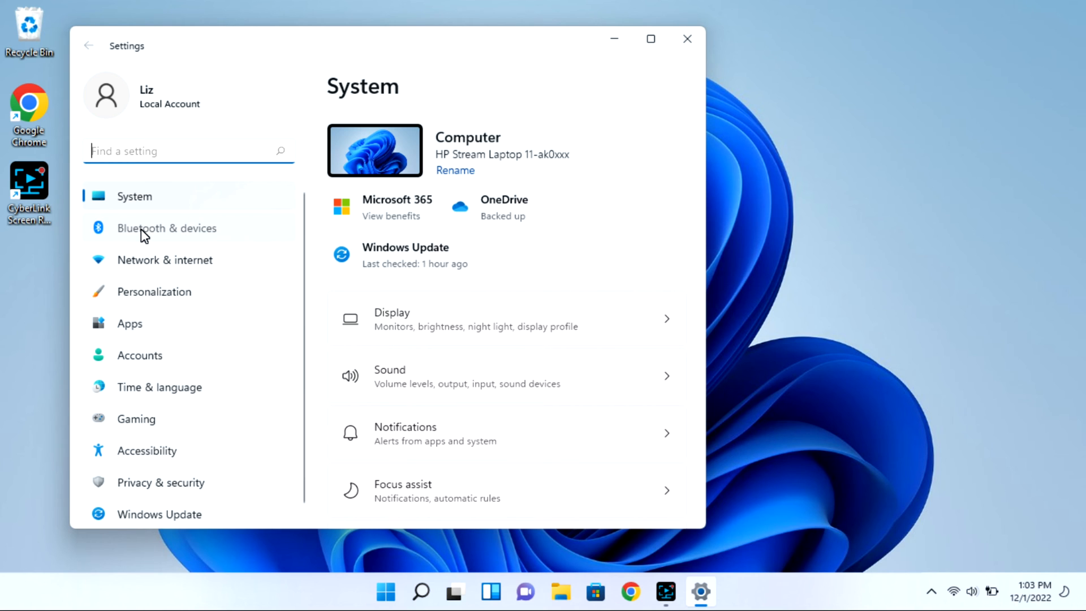
# Step: Open Bluetooth & devices and choose Bluetooth in the Add a device wizard
pyautogui.click(167, 228)
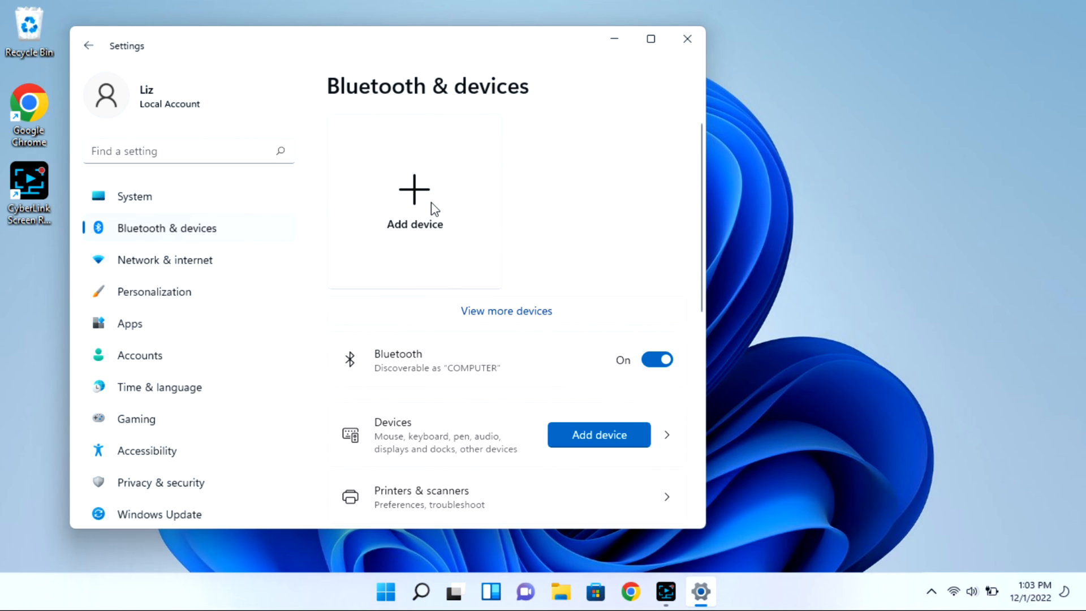
pyautogui.moveTo(429, 206)
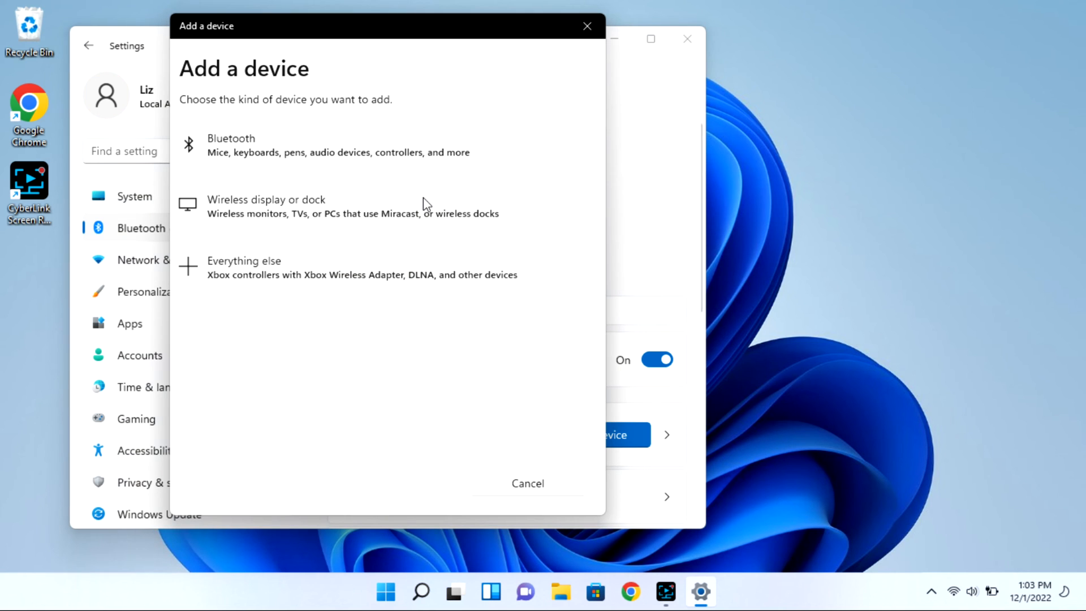
pyautogui.moveTo(404, 149)
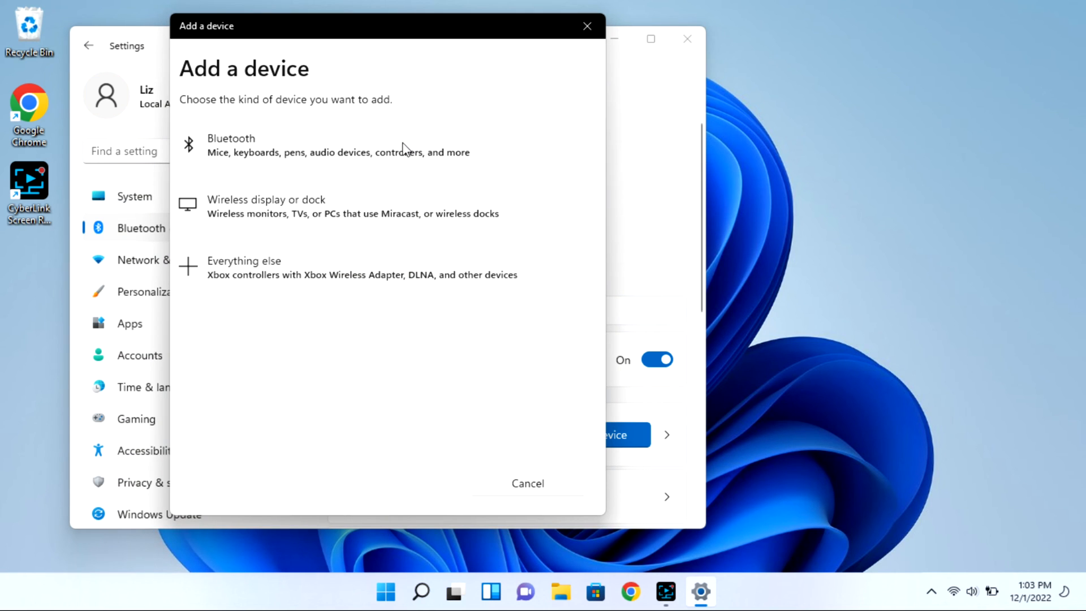
pyautogui.click(231, 145)
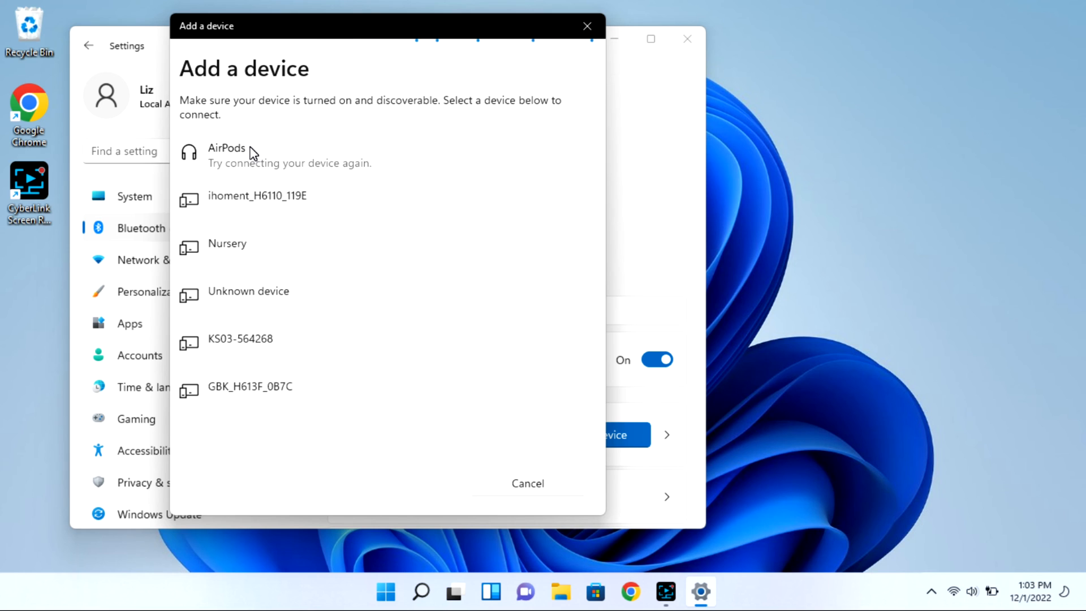
pyautogui.moveTo(262, 167)
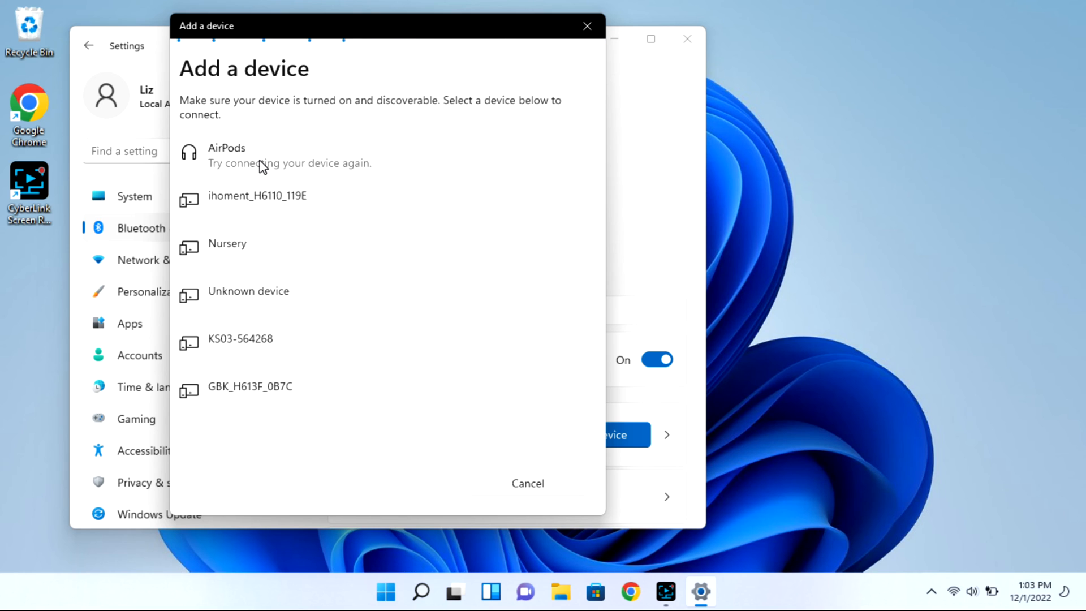
# Step: Select AirPods from the discovered devices list to pair them
pyautogui.click(226, 154)
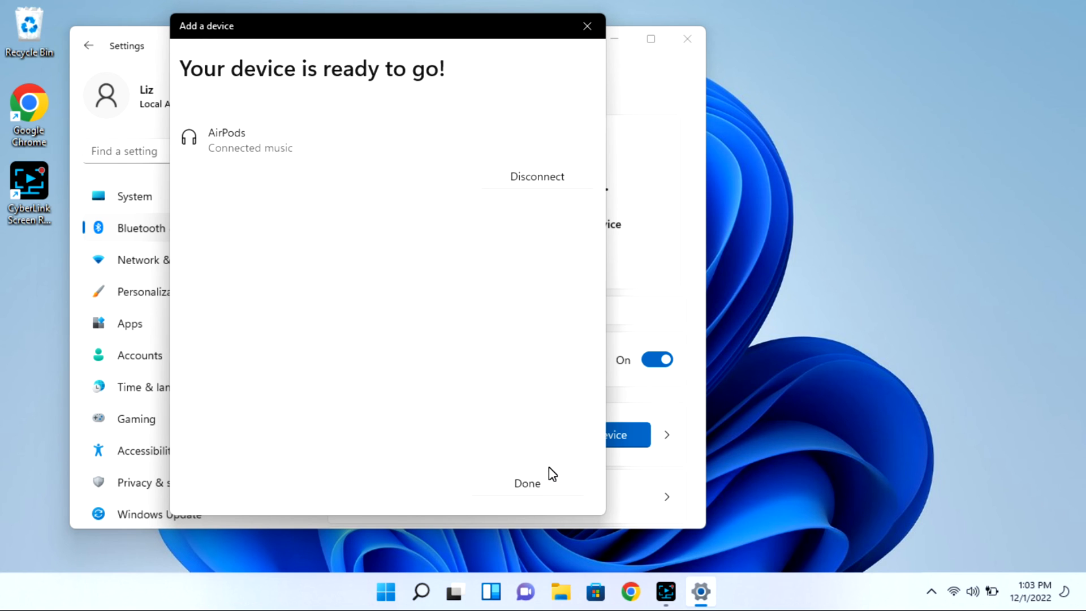
# Step: Close the Add a device wizard with Done
pyautogui.click(526, 482)
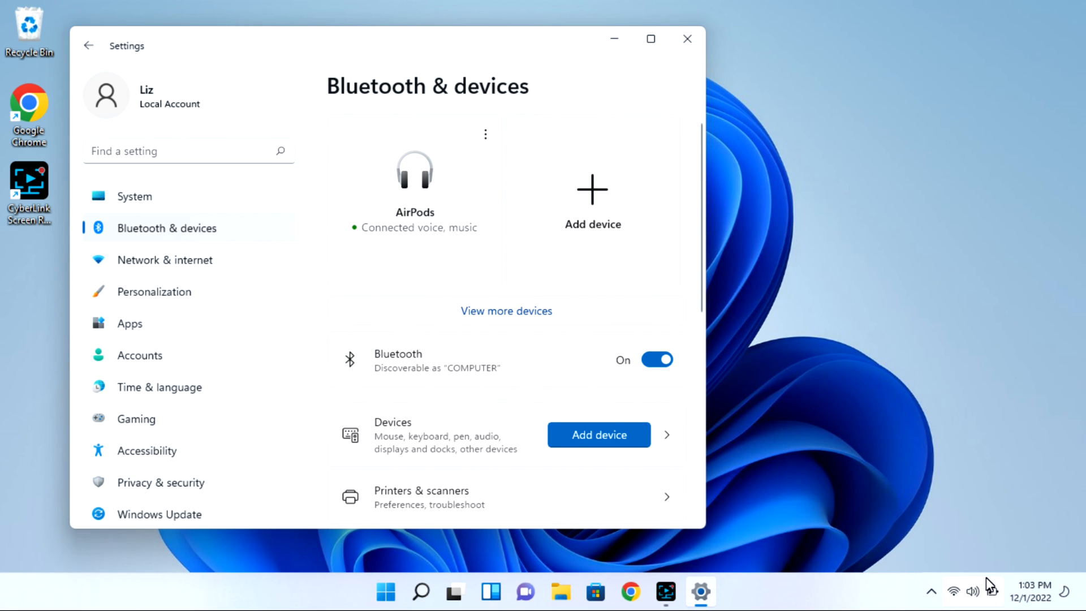
pyautogui.moveTo(972, 592)
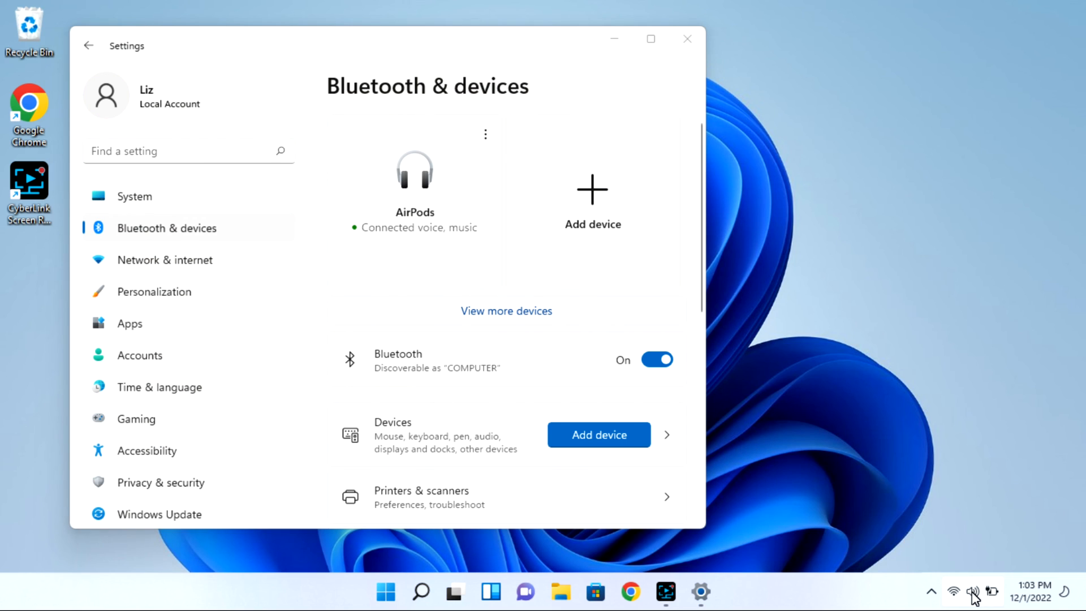
pyautogui.click(972, 592)
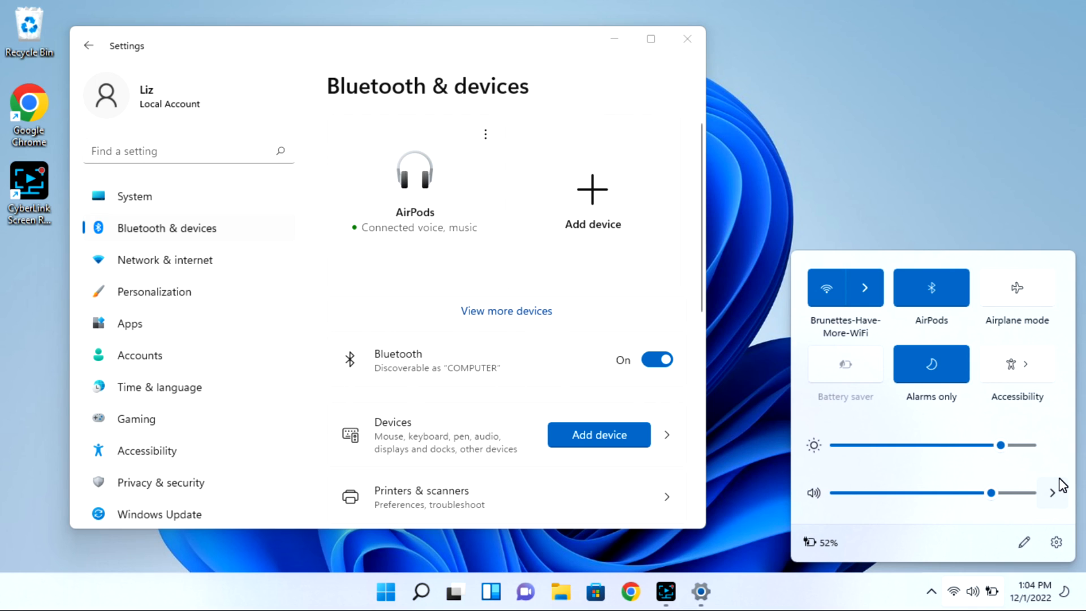
pyautogui.click(1052, 493)
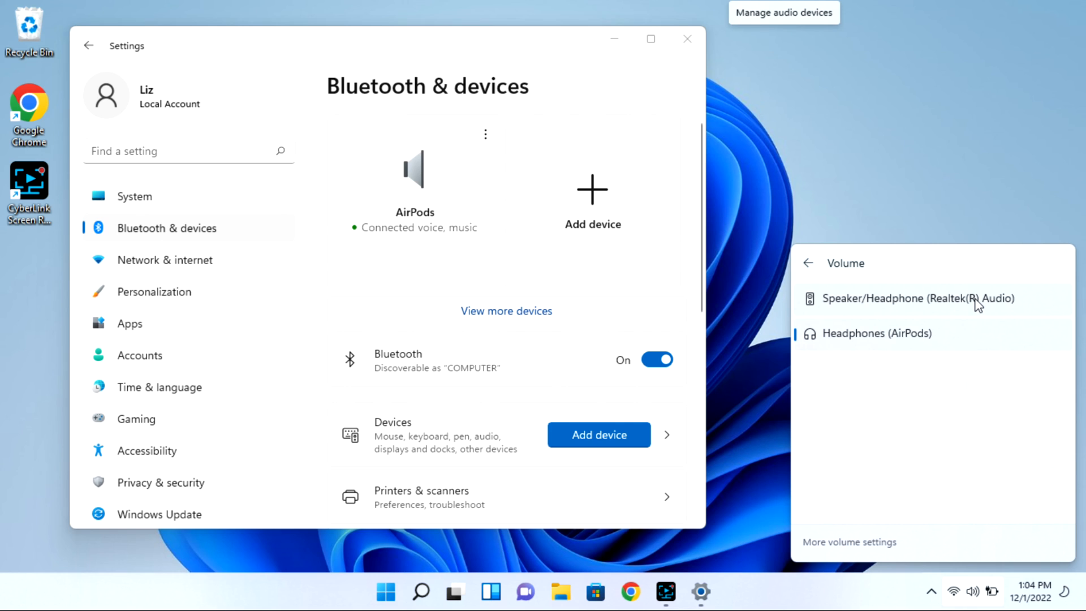
pyautogui.moveTo(959, 346)
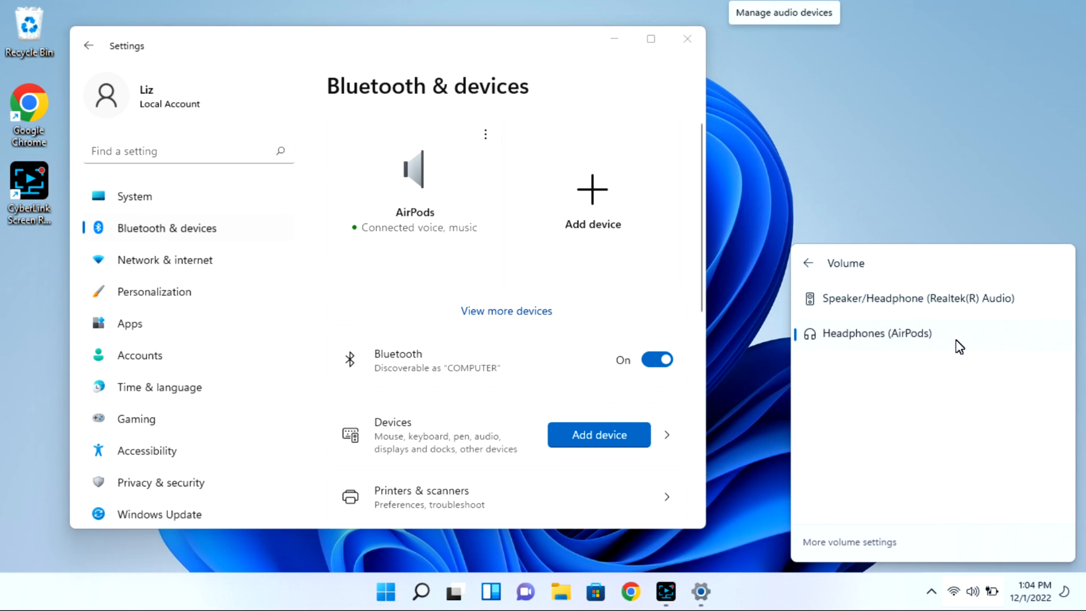
pyautogui.moveTo(488, 136)
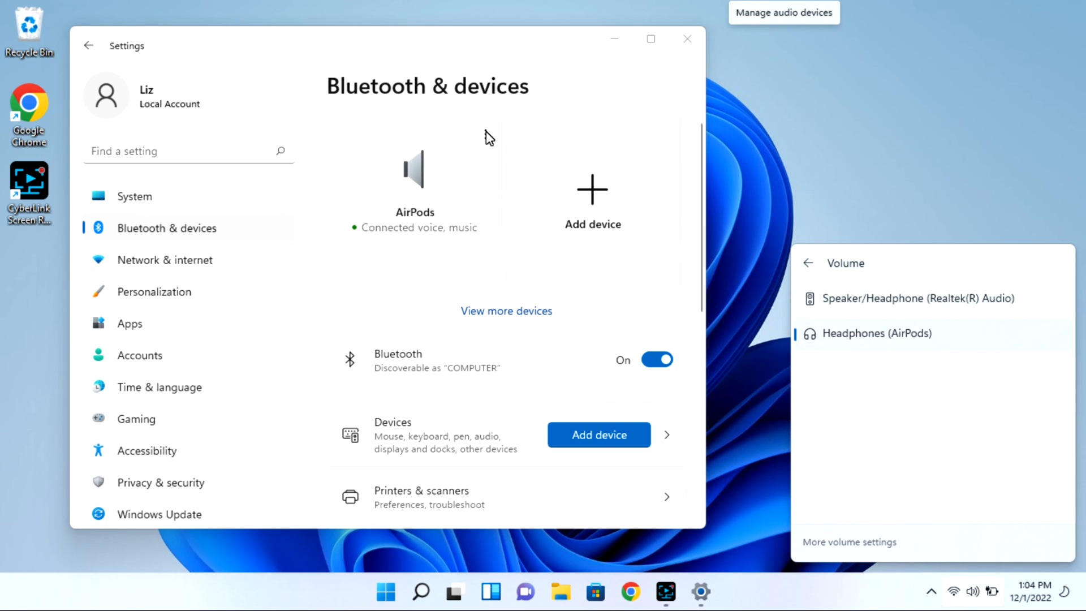
pyautogui.click(855, 296)
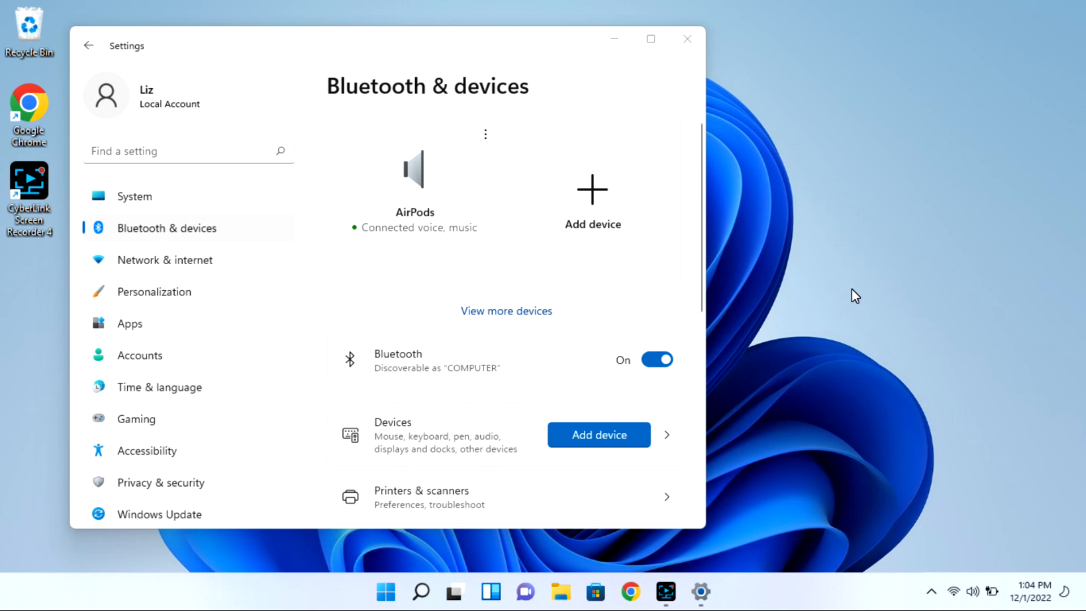
pyautogui.moveTo(1005, 486)
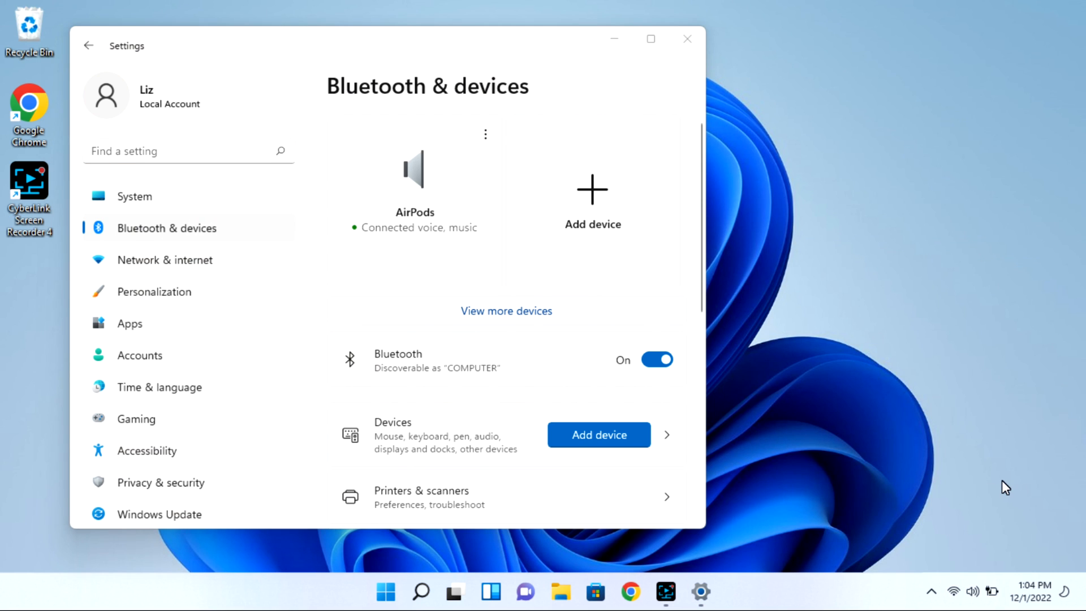
pyautogui.moveTo(386, 592)
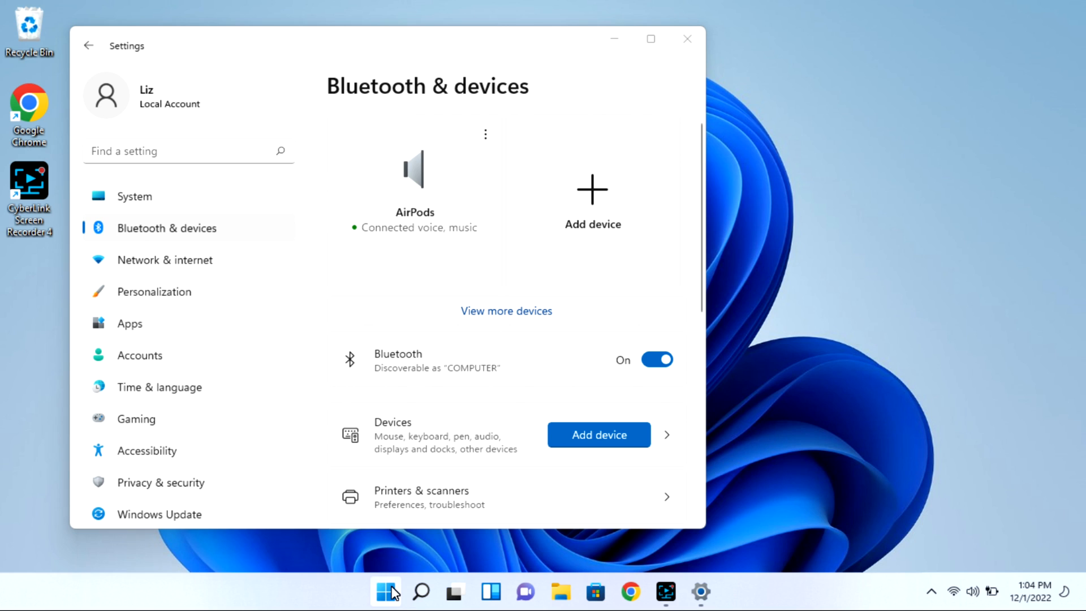